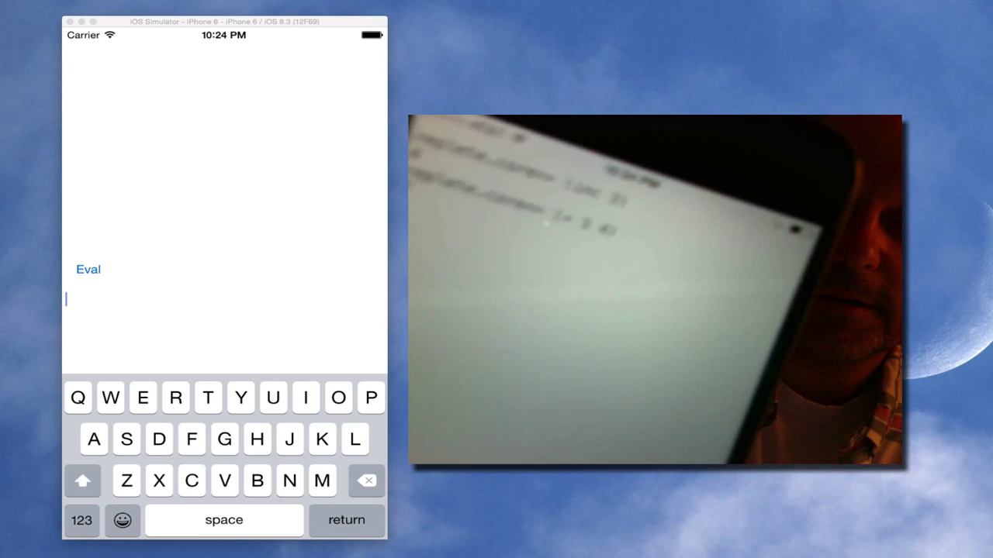
Evaluate 3 in the REPL so it returns 3, and start a new expression with "(".
type("(")
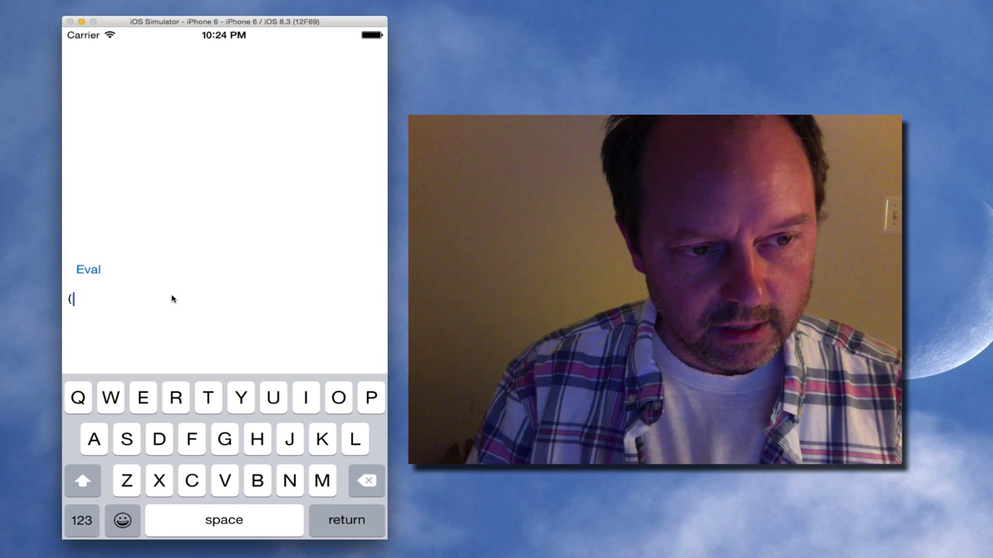
left_click(87, 270)
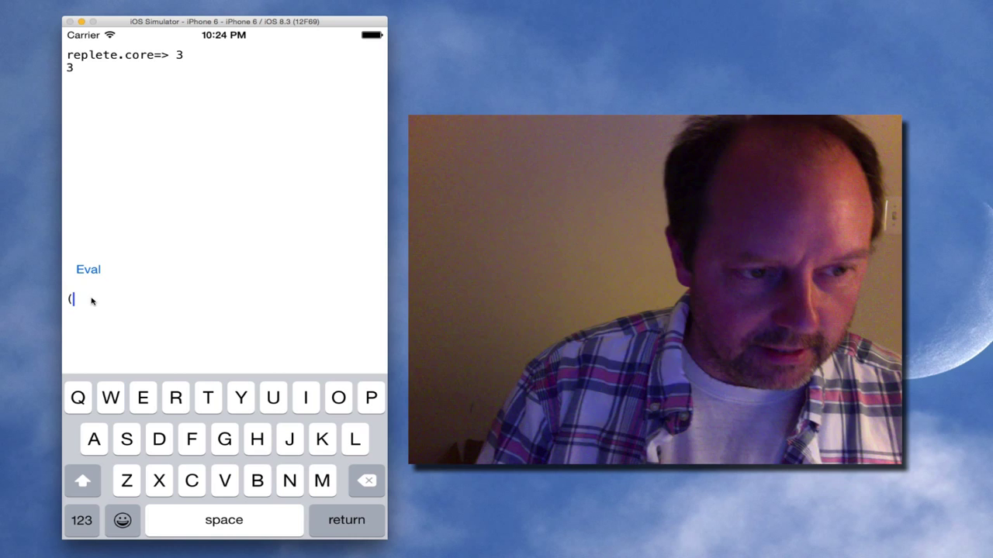
Define (defn sq [x] (* x x)) returning #'replete.core/sq, then start typing "(sq ".
type("defn sq [x] (* x x))")
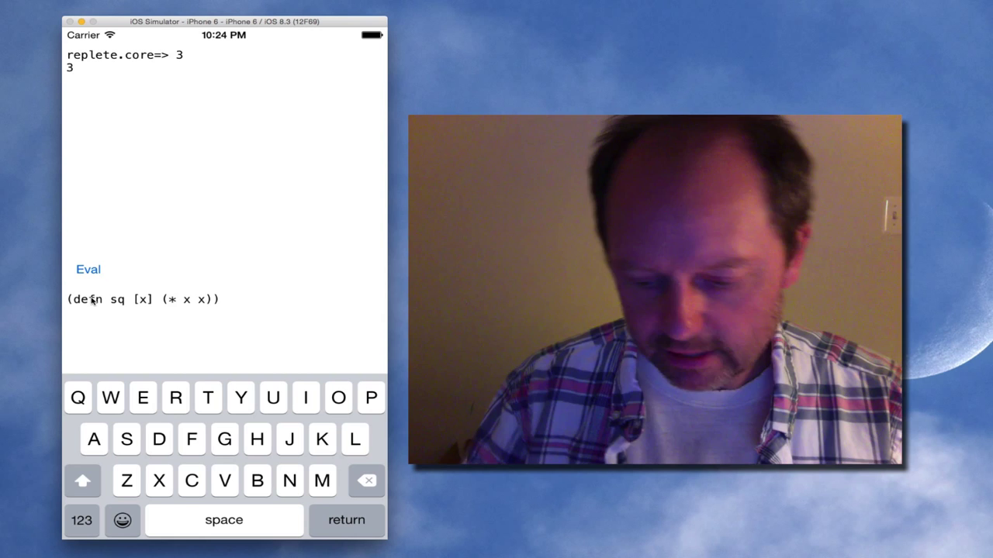
left_click(87, 270)
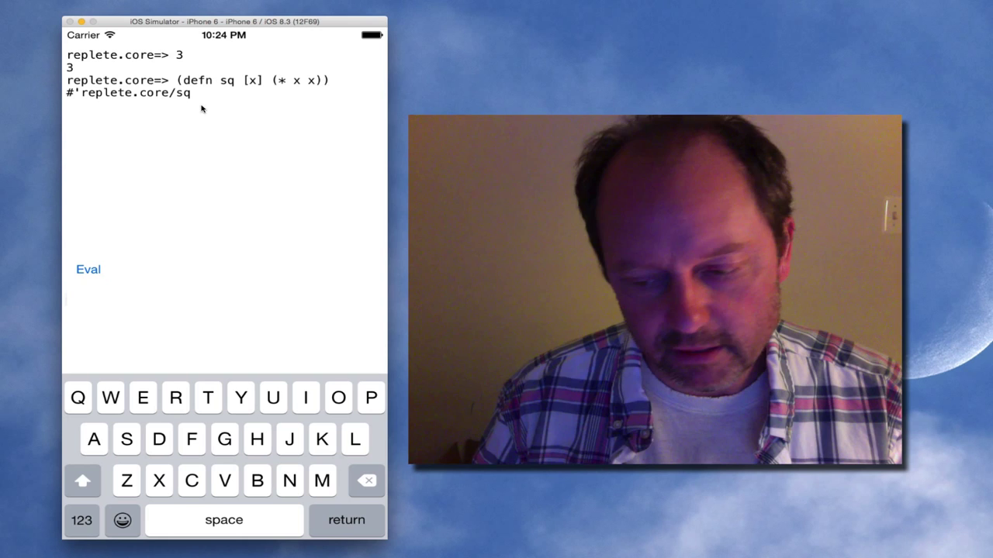
type("(sq")
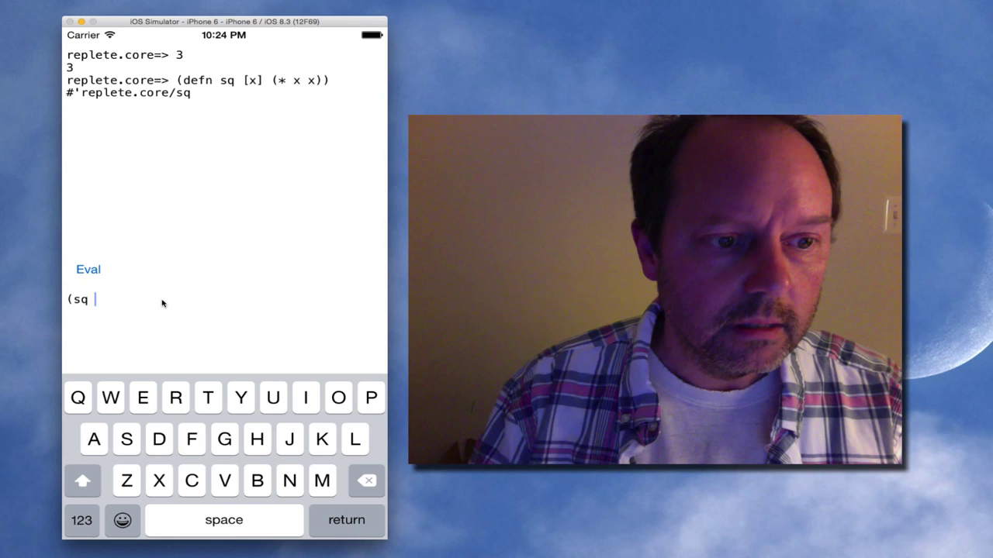